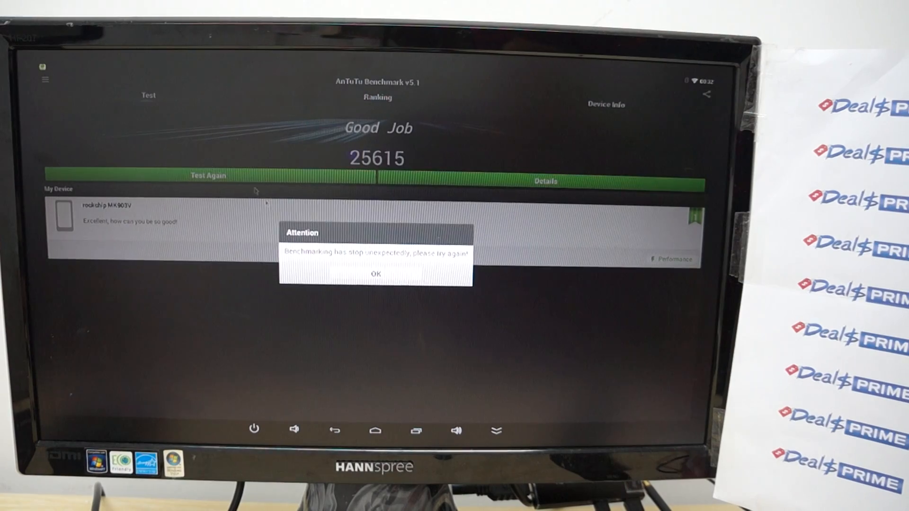
# Dismiss the Attention warning about the benchmark stopping unexpectedly.
pyautogui.click(377, 273)
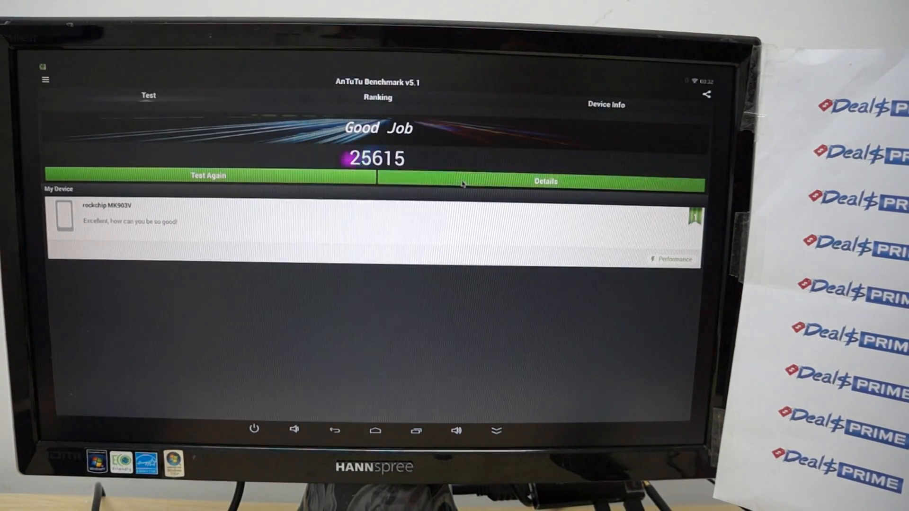
# Open the Details v5.1 page for the 25615 score.
pyautogui.click(544, 181)
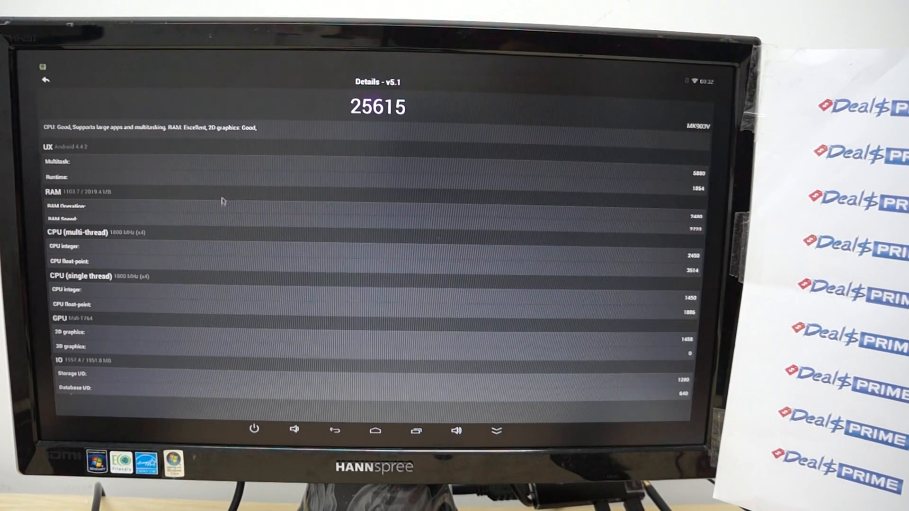
pyautogui.moveTo(362, 184)
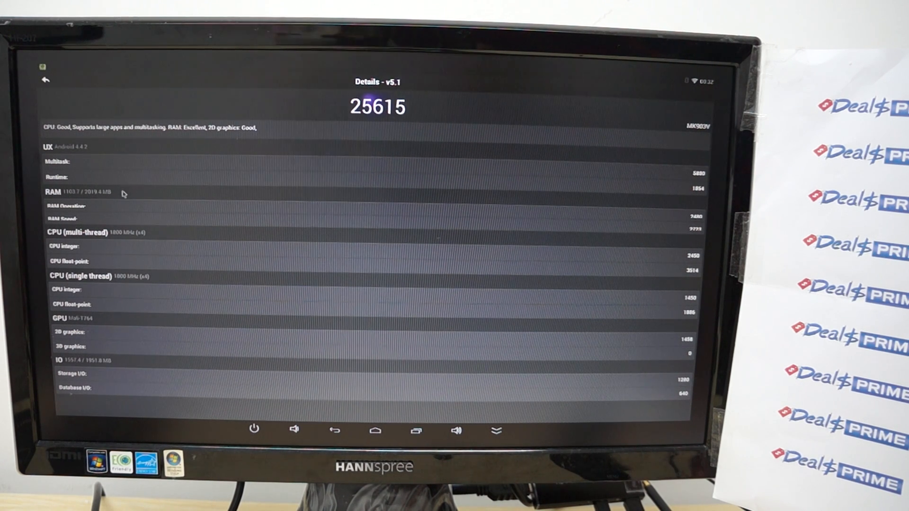
pyautogui.moveTo(114, 241)
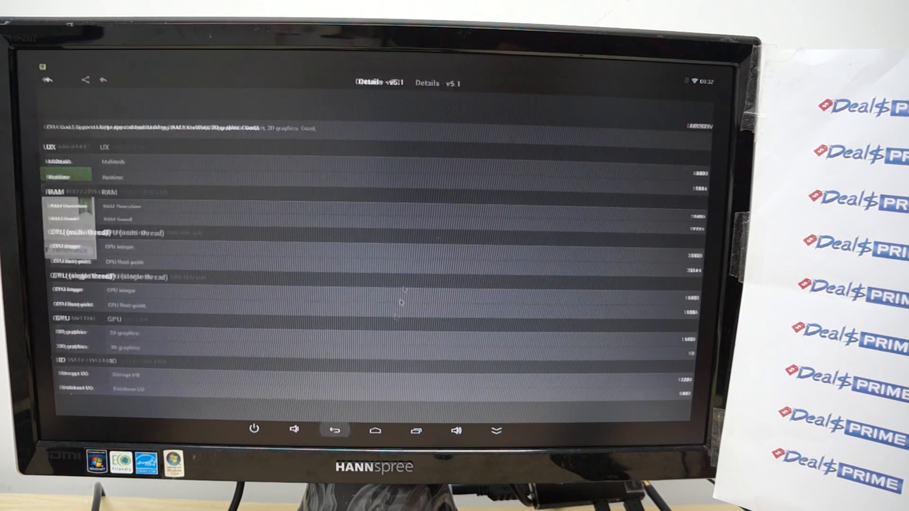
# Scroll through Device Info: RK3288 CPU, Mali-T764 GPU, Android 4.4.2, sensors.
pyautogui.click(606, 105)
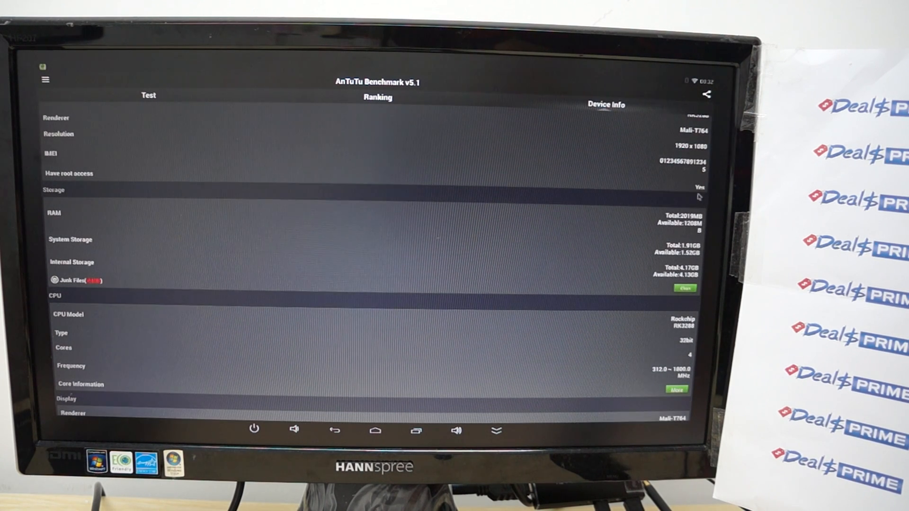
pyautogui.moveTo(398, 338)
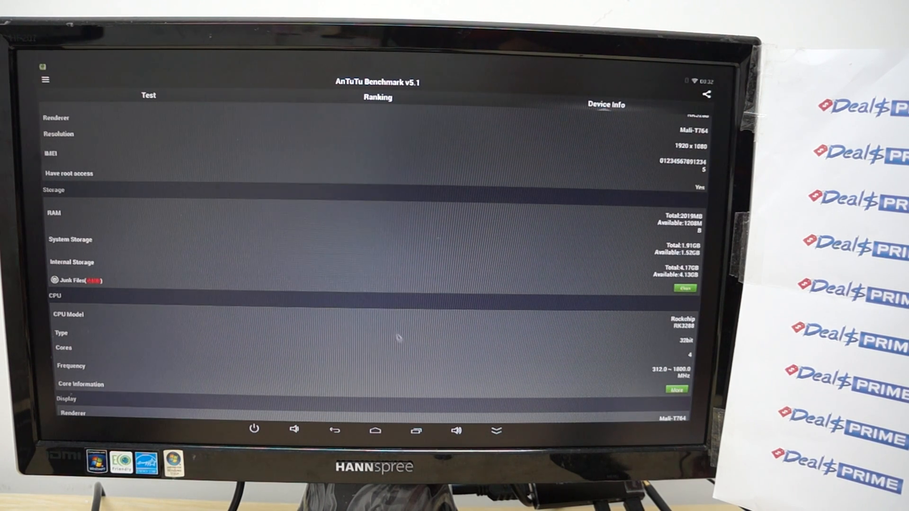
pyautogui.scroll(-3)
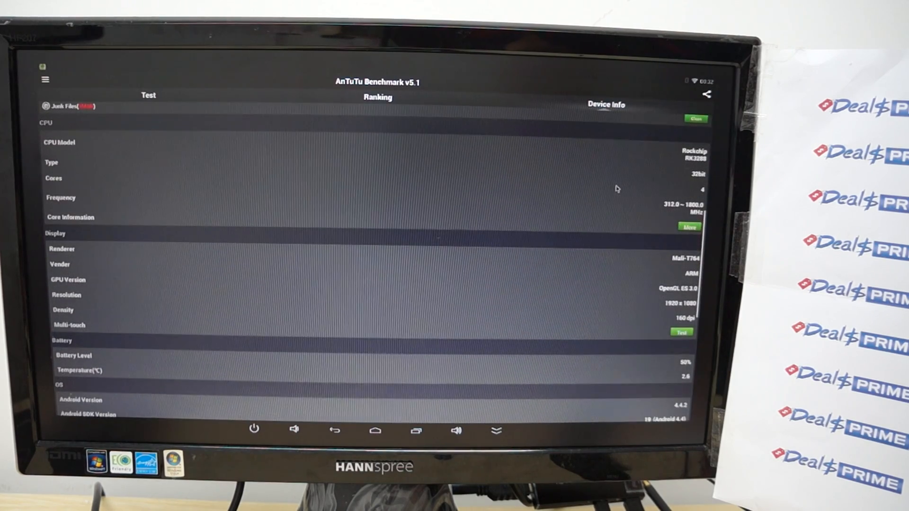
pyautogui.scroll(-3)
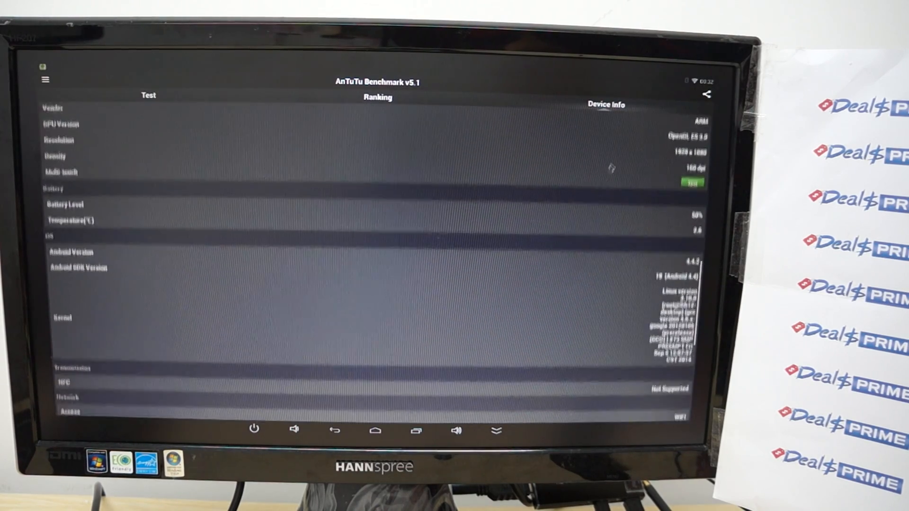
pyautogui.scroll(-3)
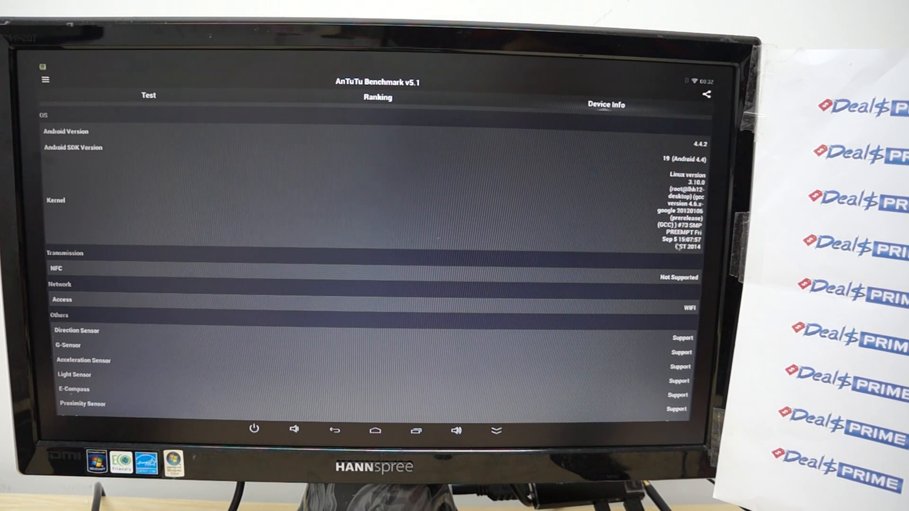
pyautogui.scroll(-3)
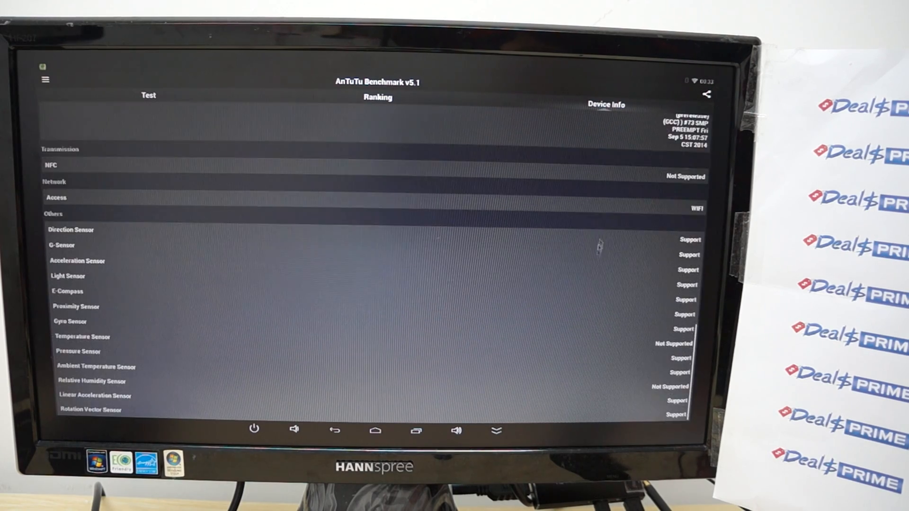
pyautogui.scroll(3)
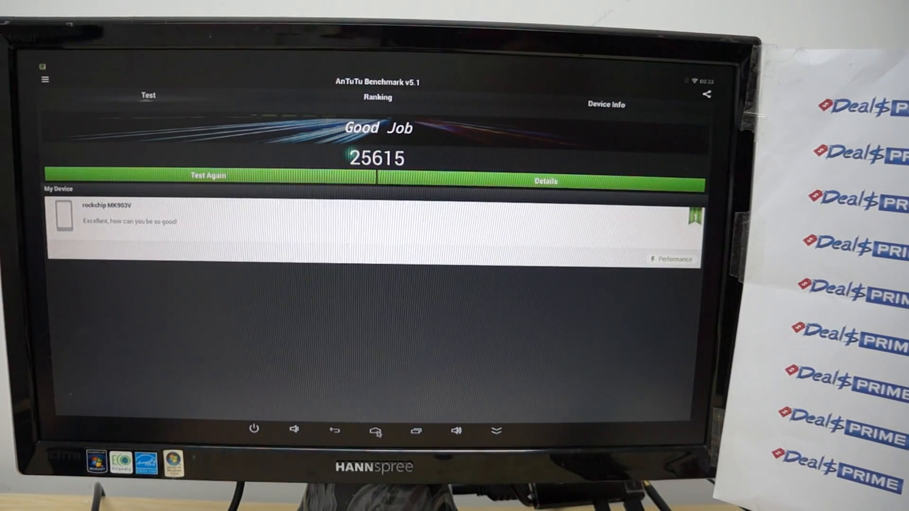
# Go to the home screen and open the app drawer.
pyautogui.click(376, 431)
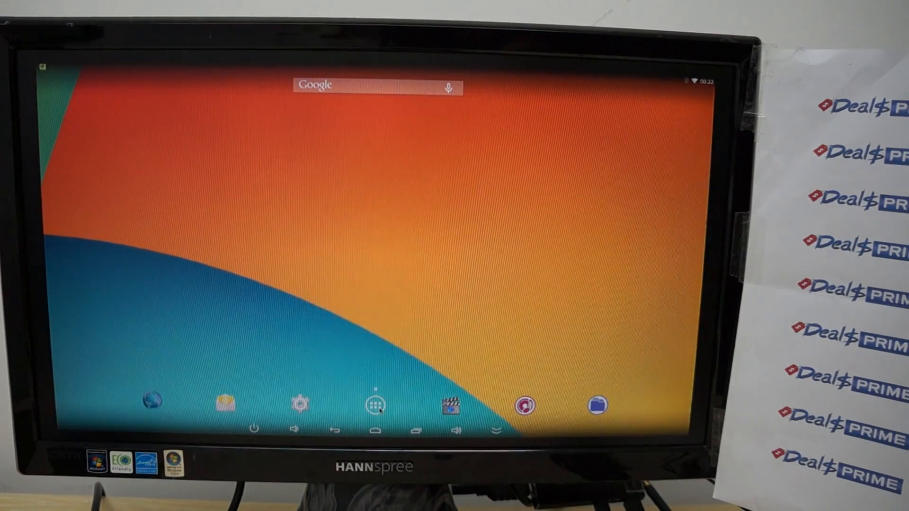
pyautogui.click(376, 401)
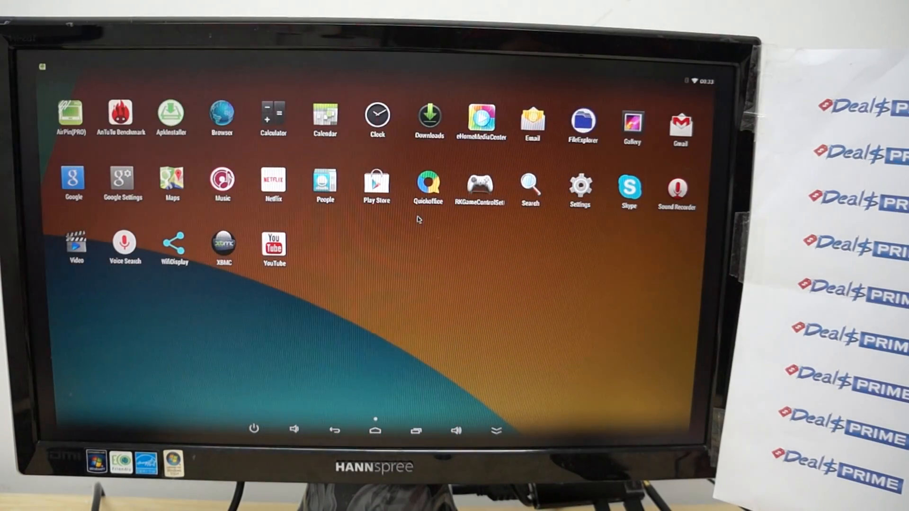
pyautogui.moveTo(243, 228)
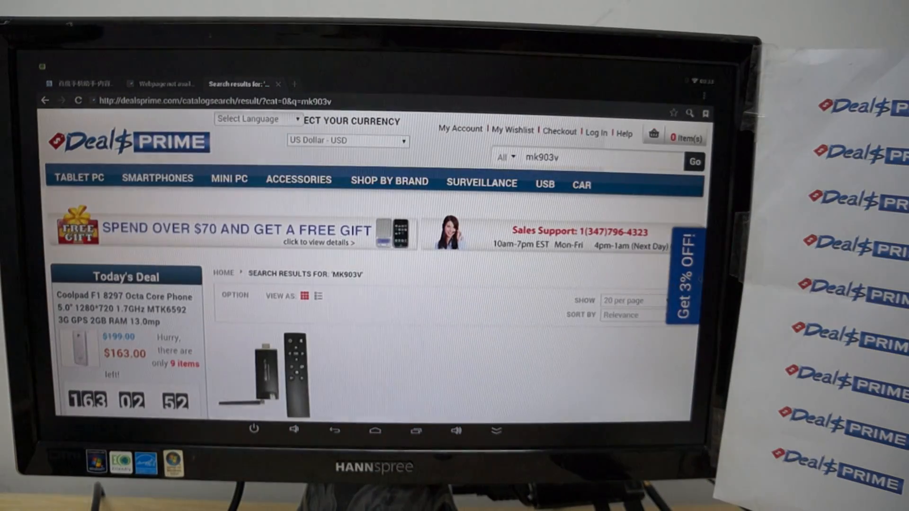
# Scroll the mk903v results and open the MK903V Quad Core TV Box listing.
pyautogui.scroll(-3)
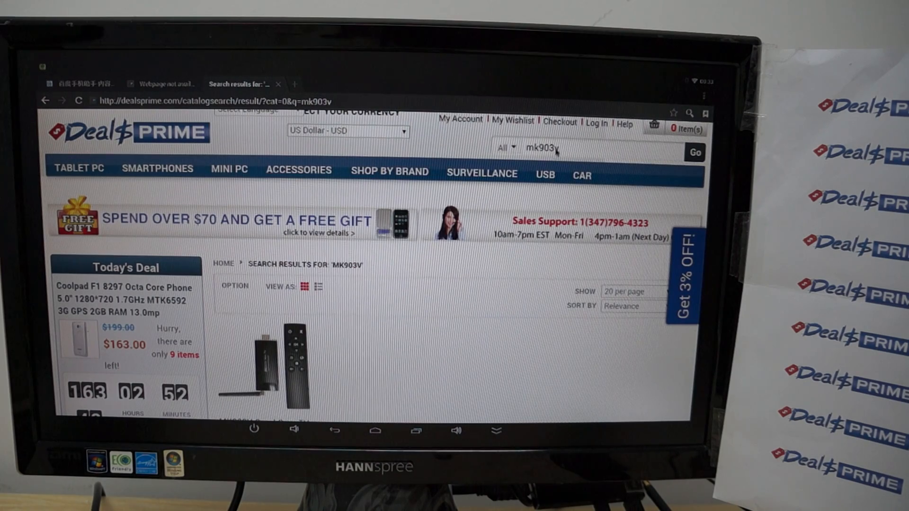
pyautogui.scroll(-3)
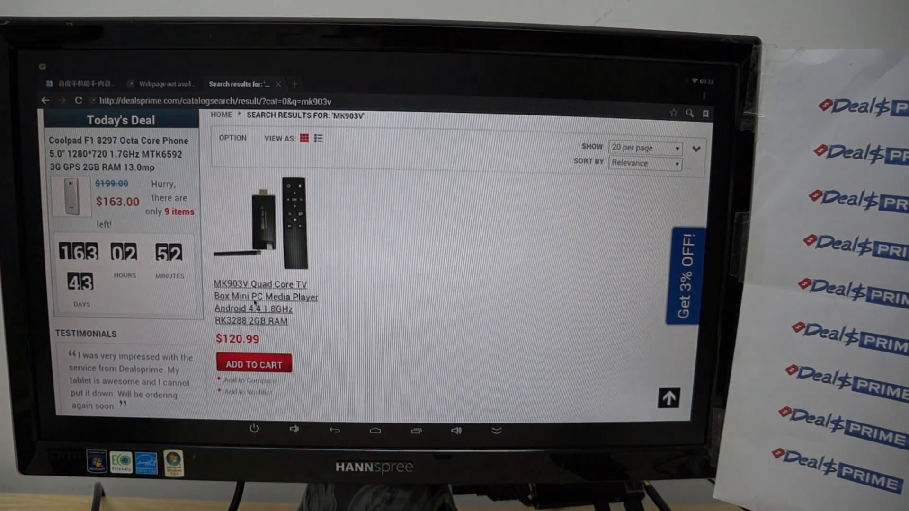
pyautogui.click(265, 298)
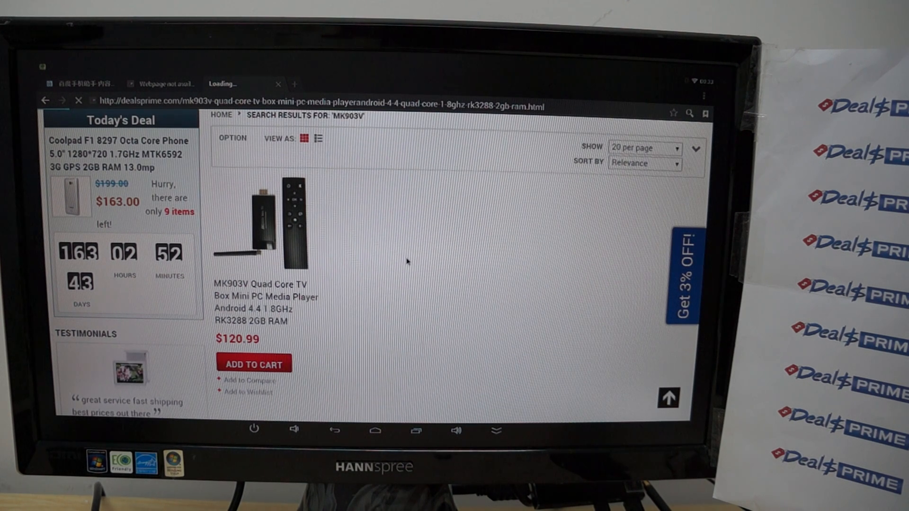
pyautogui.moveTo(351, 257)
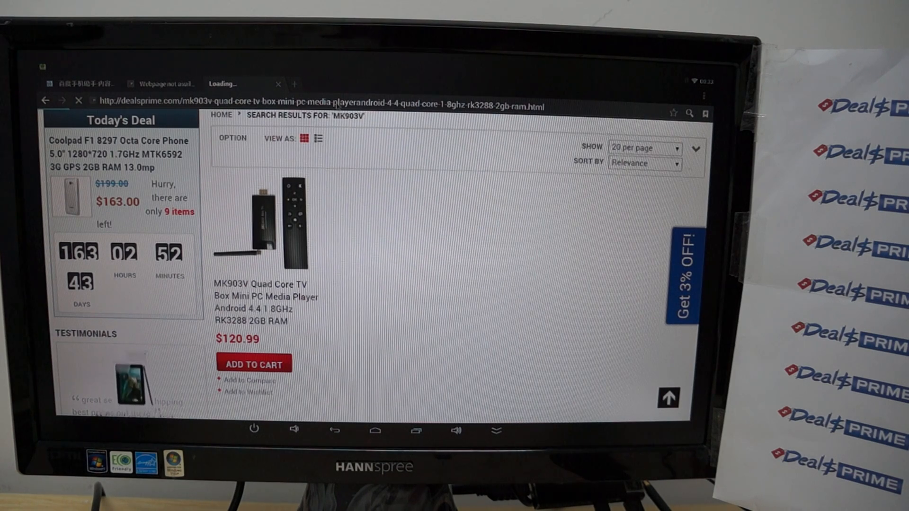
# Switch to the timed-out tab and dismiss the net::ERR_TIMED_OUT dialog.
pyautogui.click(324, 105)
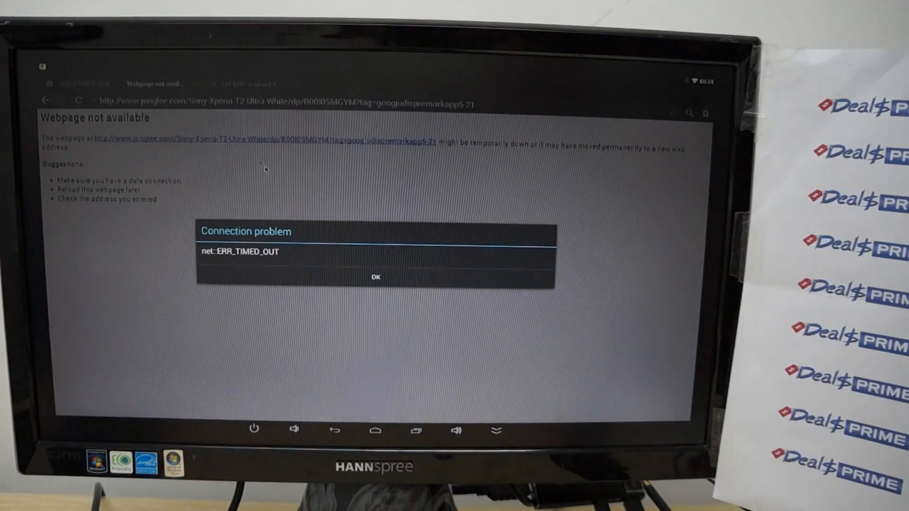
pyautogui.click(375, 276)
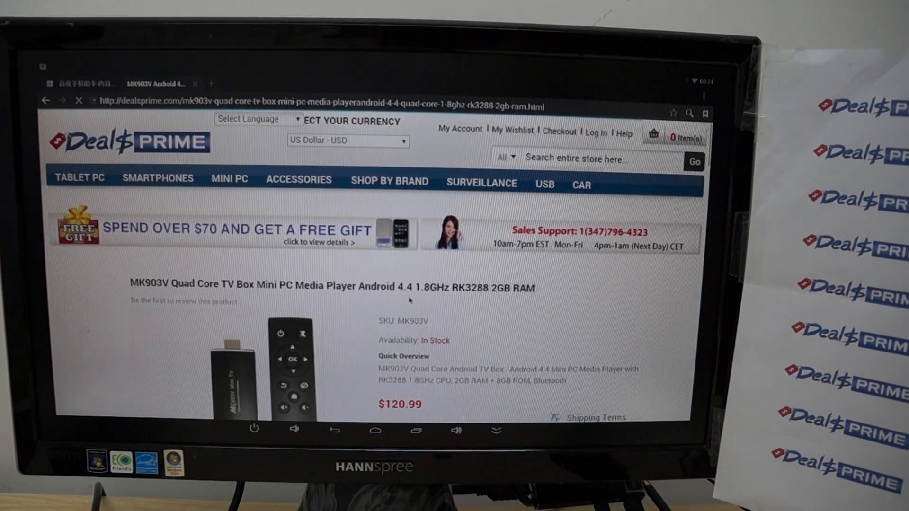
pyautogui.scroll(-3)
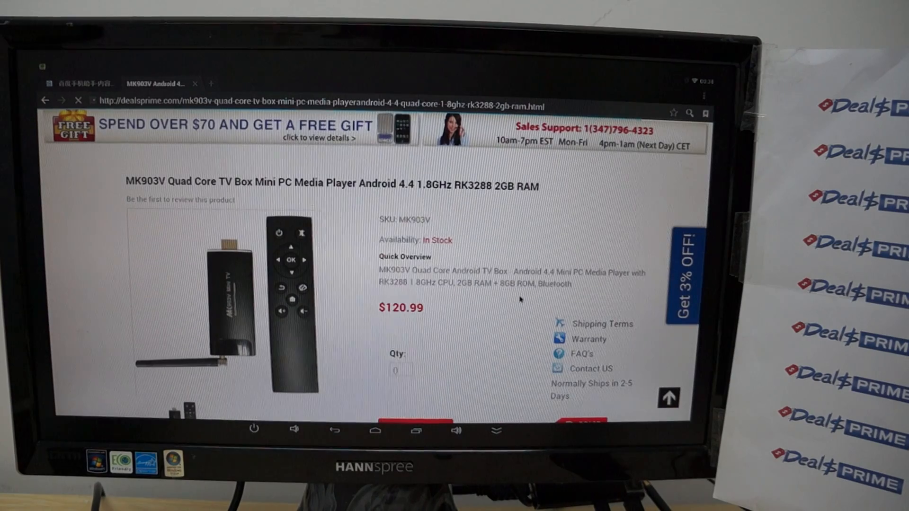
pyautogui.scroll(-3)
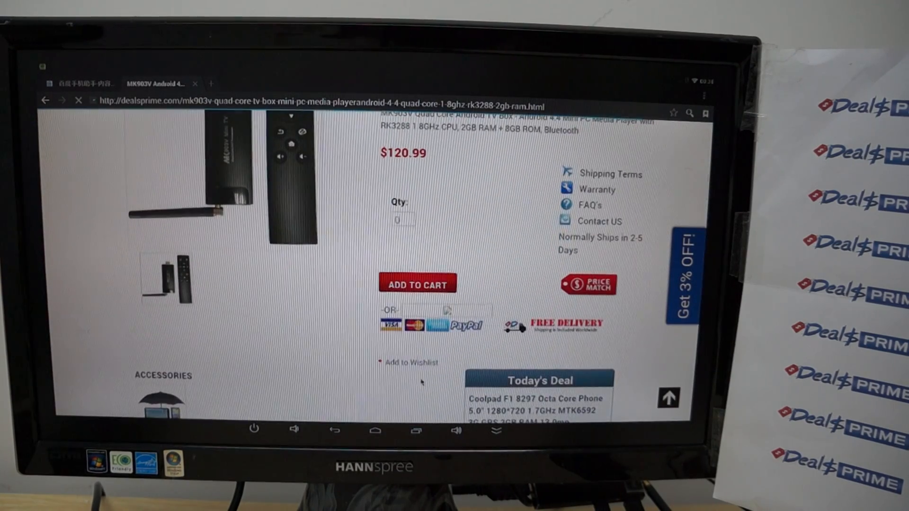
pyautogui.scroll(-3)
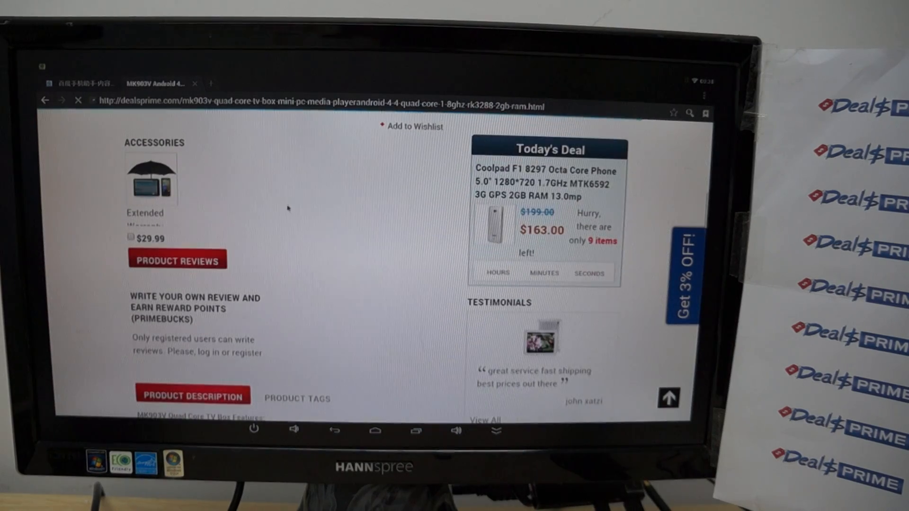
pyautogui.scroll(-3)
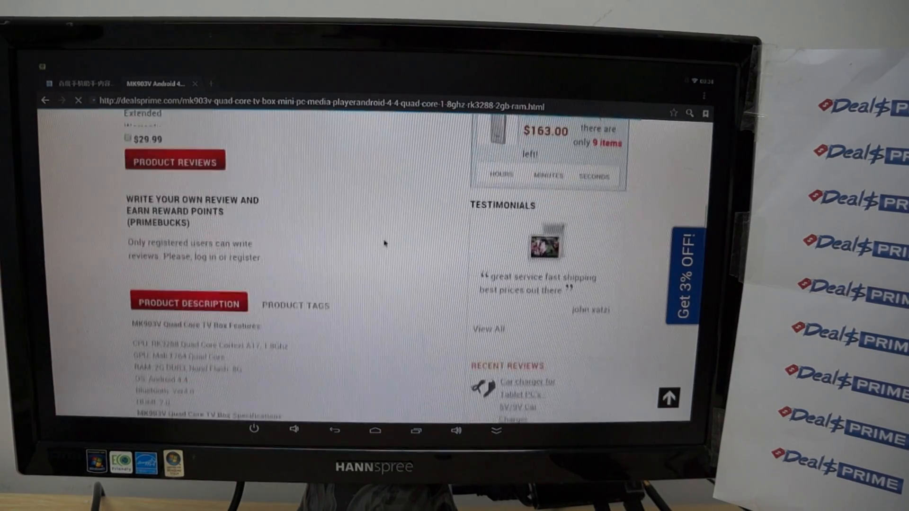
pyautogui.scroll(-3)
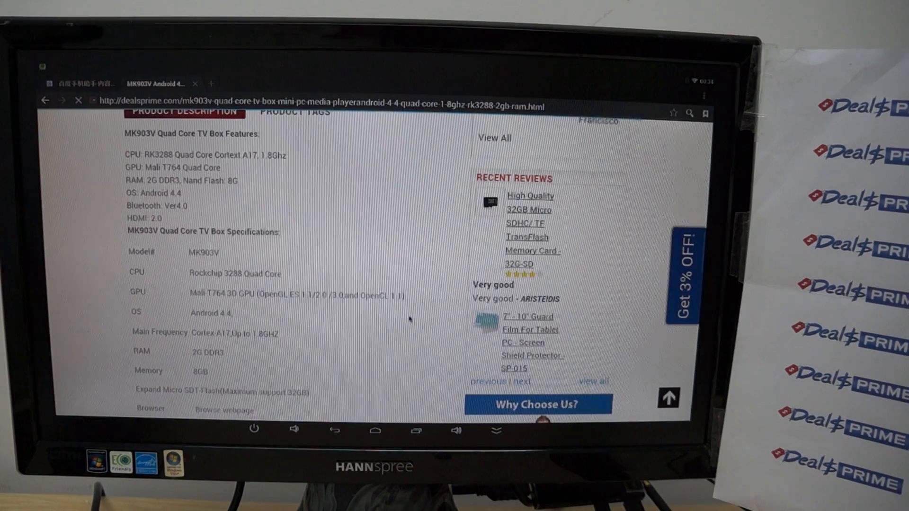
pyautogui.scroll(-3)
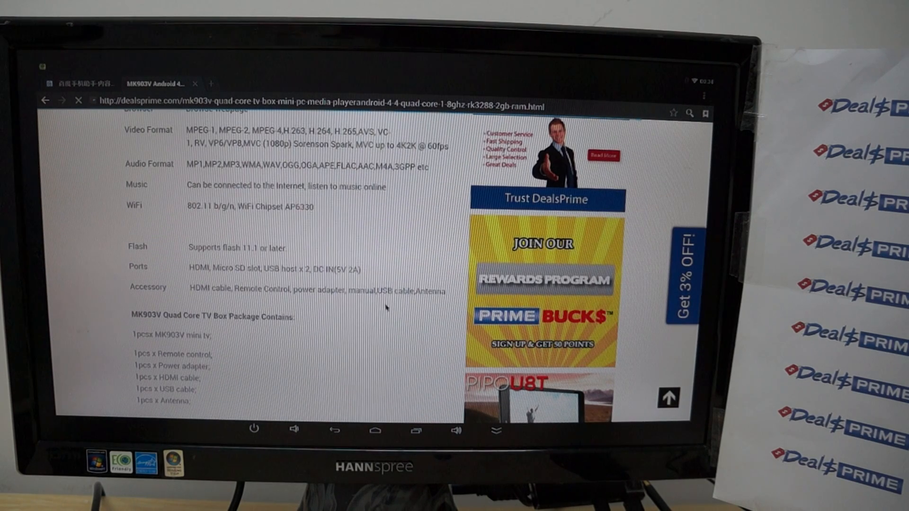
pyautogui.scroll(-3)
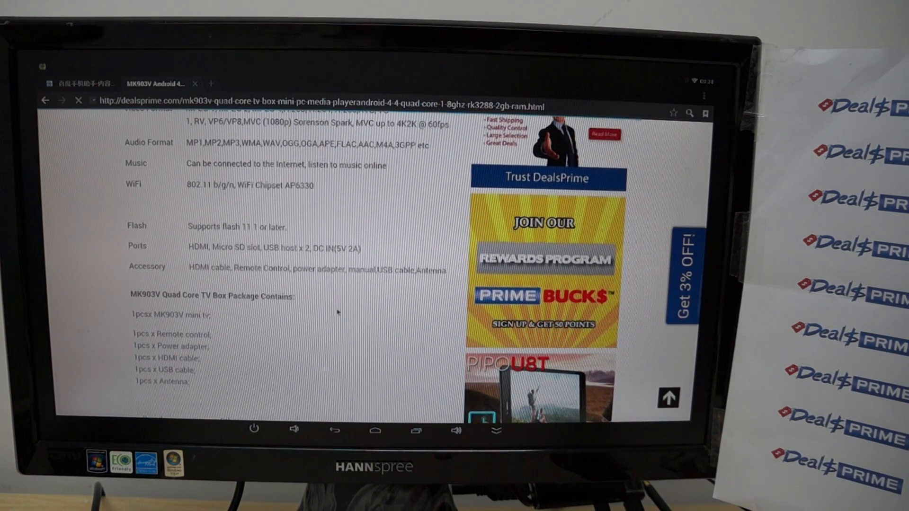
pyautogui.moveTo(312, 298)
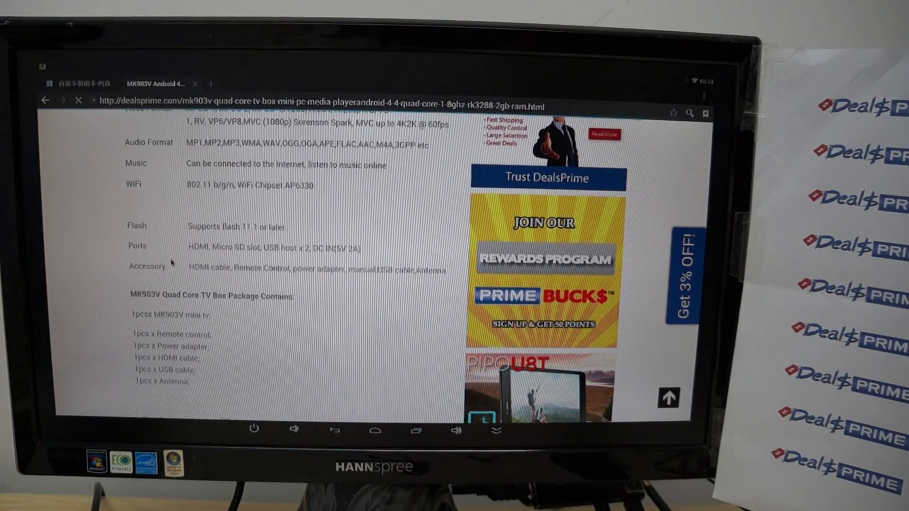
pyautogui.scroll(-3)
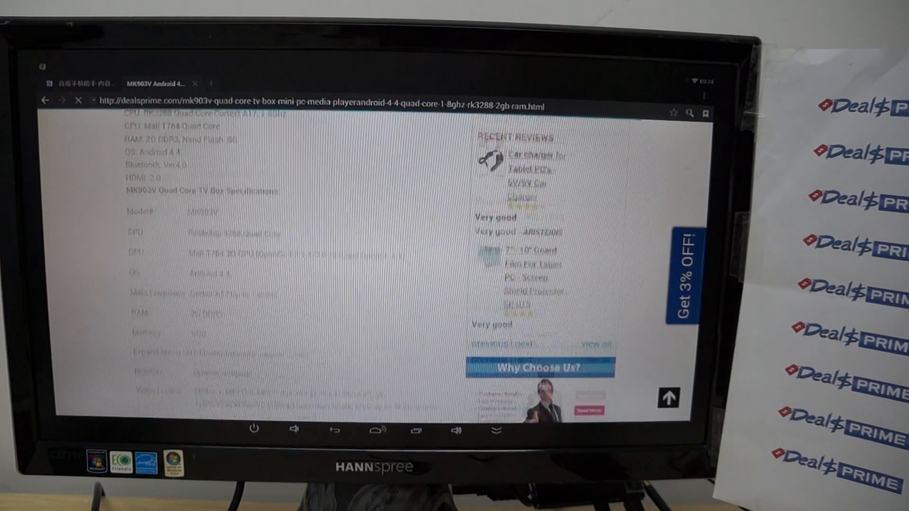
pyautogui.scroll(-3)
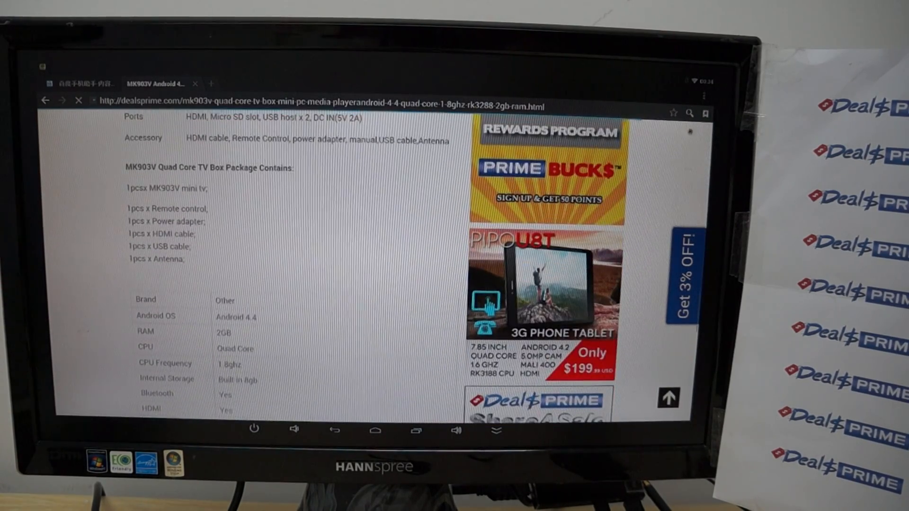